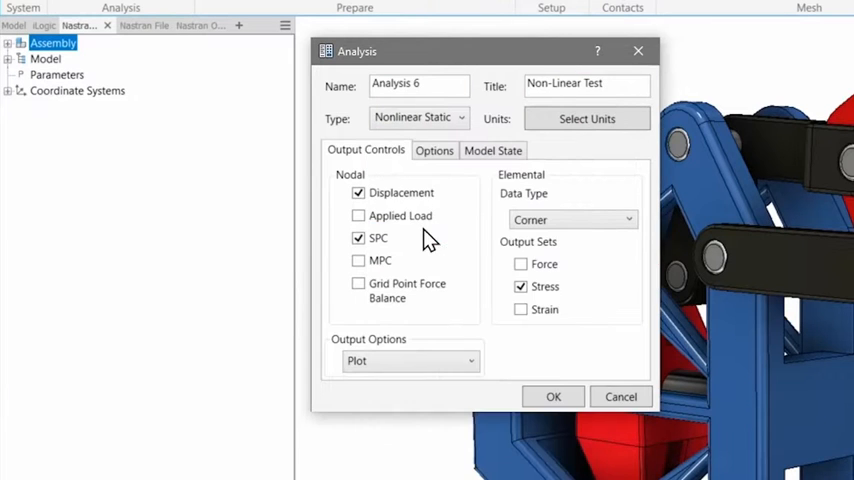
Confirm the Nonlinear Static analysis 'Non-Linear Test' and start a new constraint from the tree
left_click(552, 396)
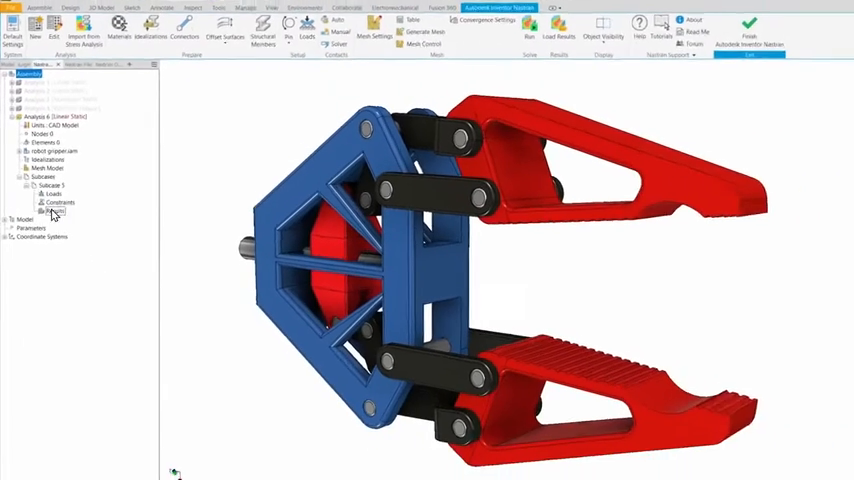
right_click(42, 148)
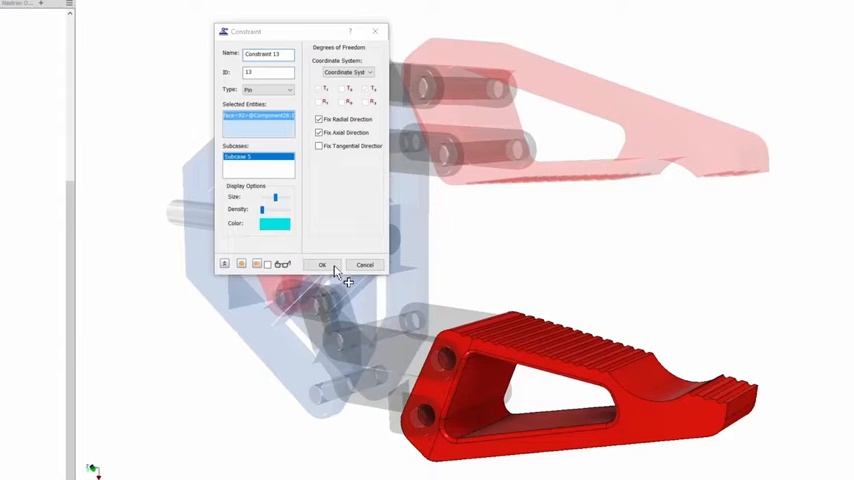
Apply the fixed constraint to the gripper jaw
left_click(322, 264)
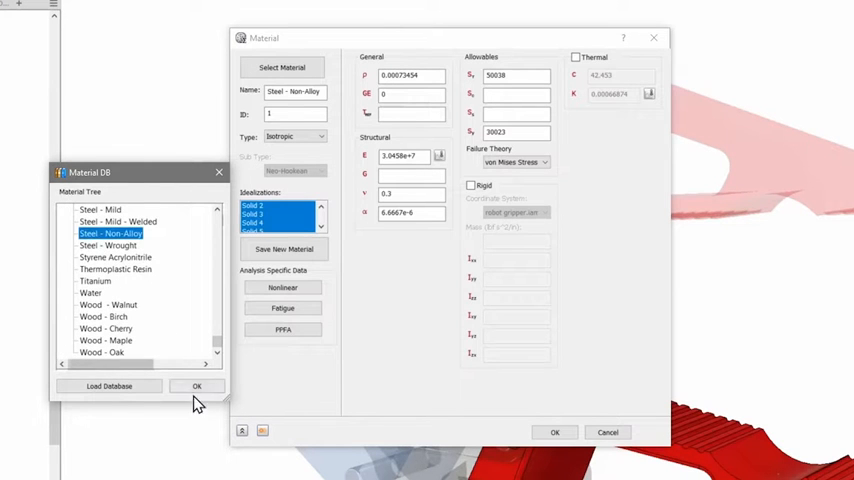
Load Steel - Non Alloy from the material database into the material definition
left_click(196, 388)
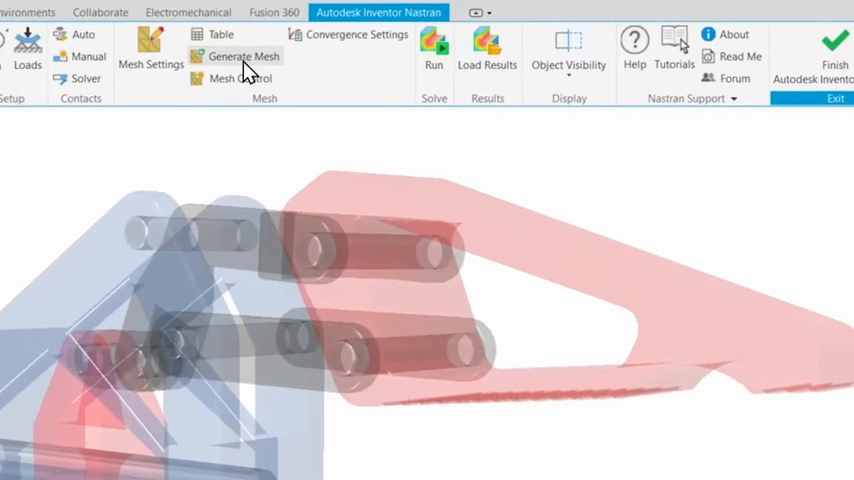
Generate the tetrahedral mesh on the jaw and acknowledge the completion message
left_click(242, 56)
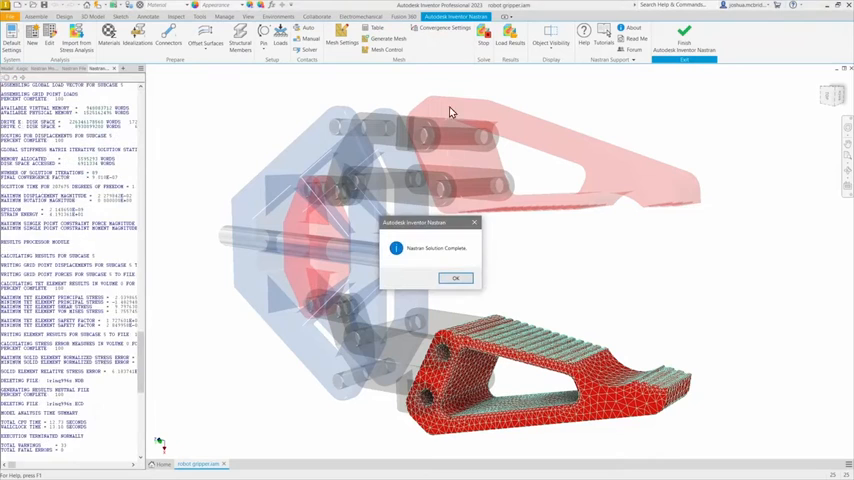
left_click(456, 278)
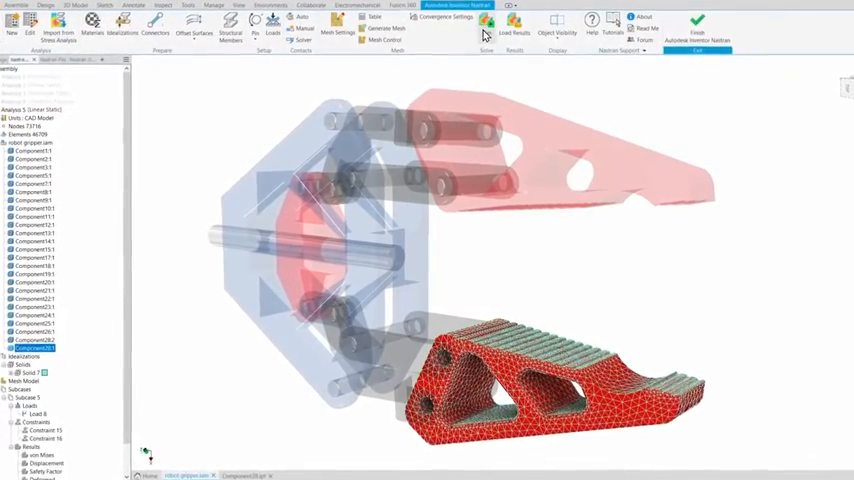
Run the nonlinear analysis to completion, showing the von Mises stress contour on the jaw
left_click(504, 30)
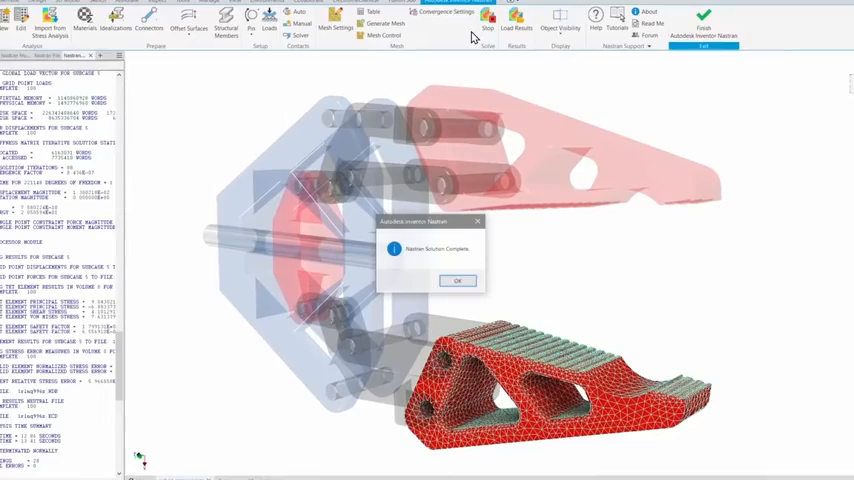
left_click(458, 280)
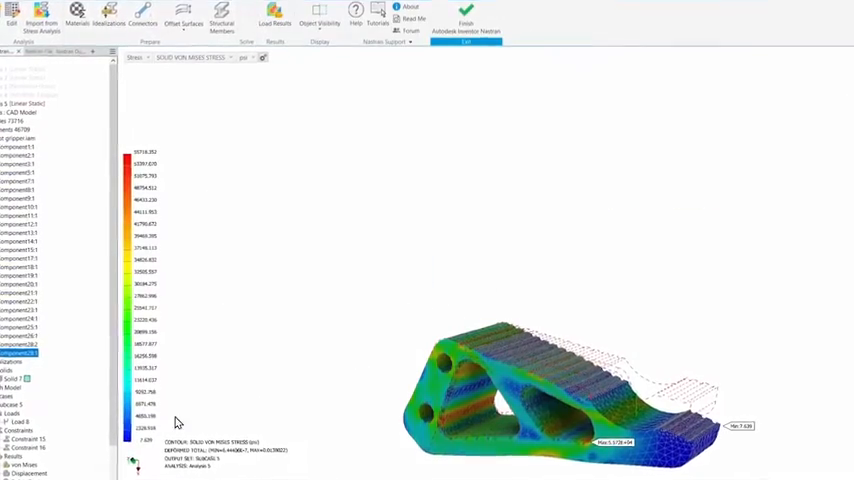